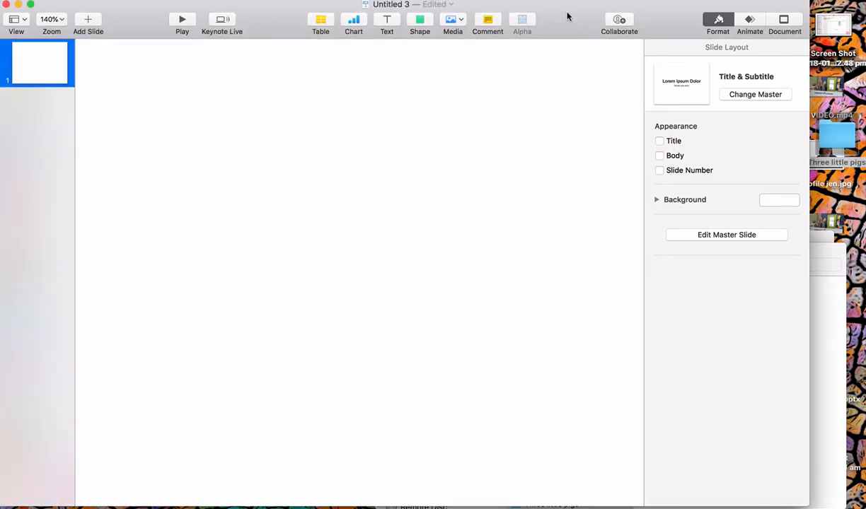
{"action": "mouse_move", "coordinate": [576, 102]}
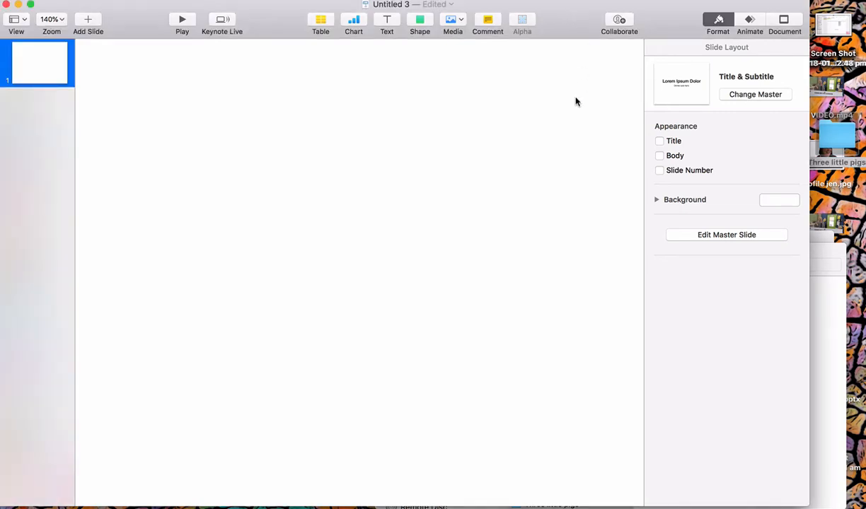
{"action": "mouse_move", "coordinate": [844, 139]}
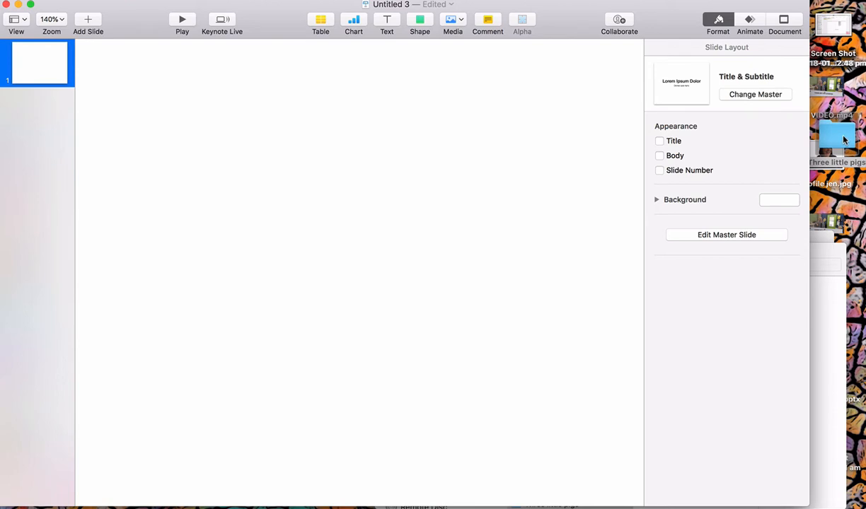
{"action": "mouse_move", "coordinate": [661, 44]}
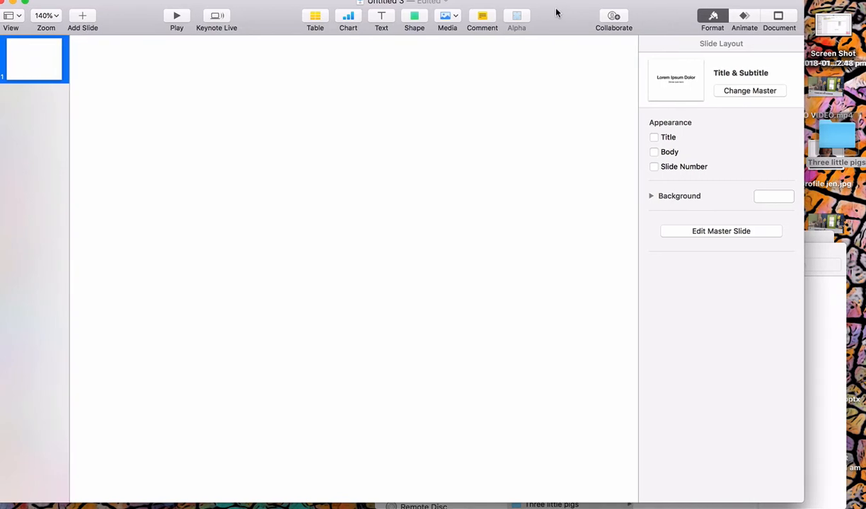
Step: Open the Three little pigs folder and select its pig screenshots, starting with the first
{"action": "left_click", "coordinate": [45, 15]}
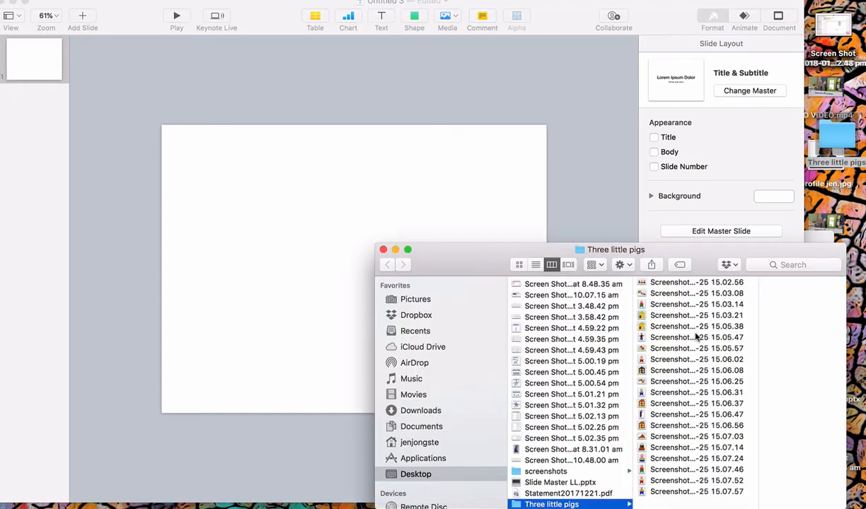
{"action": "mouse_move", "coordinate": [446, 329]}
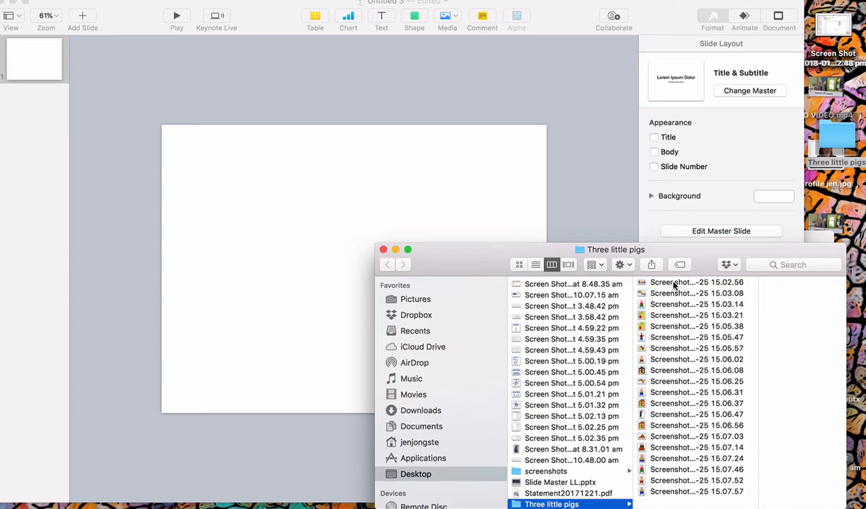
{"action": "left_click", "coordinate": [697, 283]}
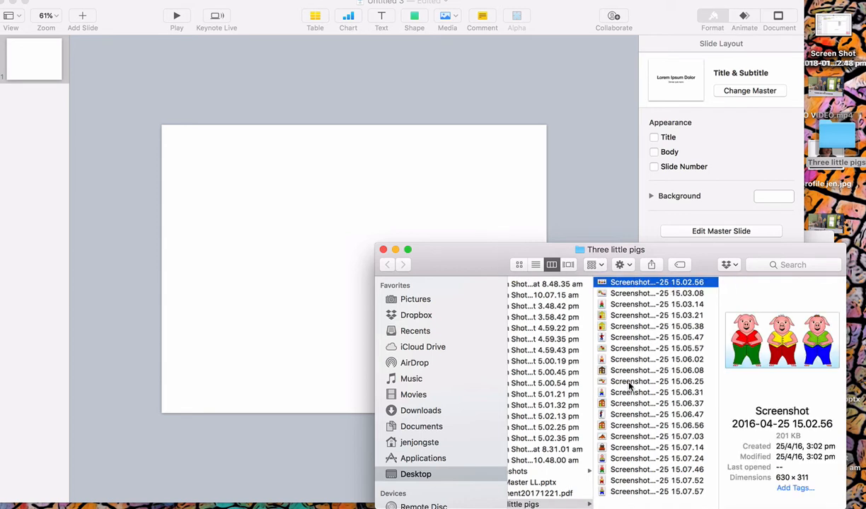
{"action": "mouse_move", "coordinate": [630, 402]}
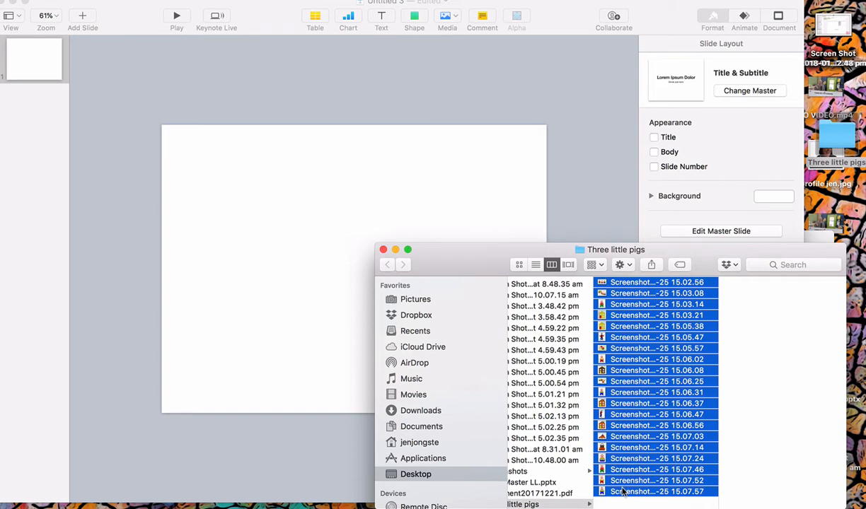
{"action": "mouse_move", "coordinate": [630, 358]}
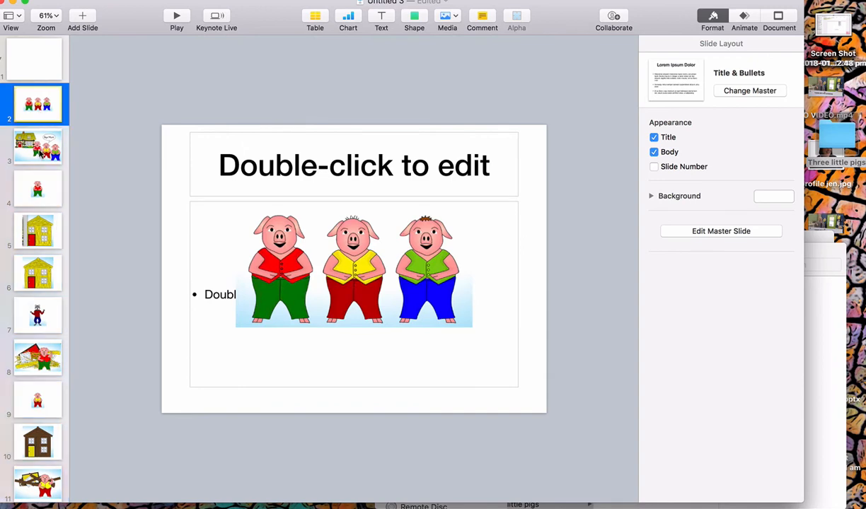
Step: Review the new slides — yellow house, three pigs — then return to the blank first slide
{"action": "left_click", "coordinate": [38, 231]}
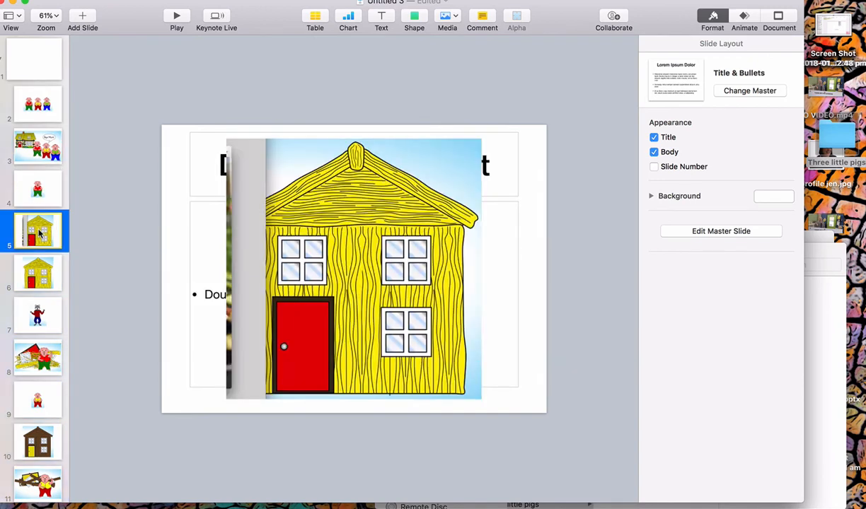
{"action": "left_click", "coordinate": [38, 104]}
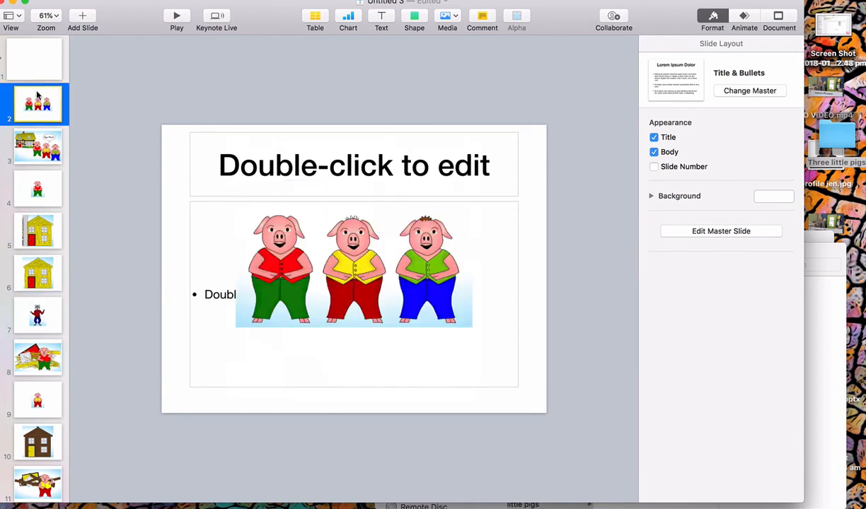
{"action": "left_click", "coordinate": [34, 59]}
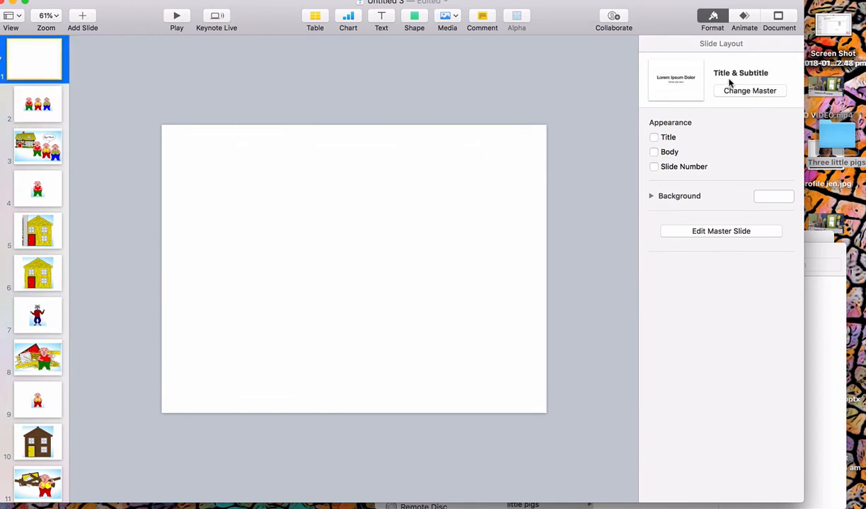
Step: Switch slide 1 to the Blank master, then move to the three pigs slide
{"action": "left_click", "coordinate": [749, 91]}
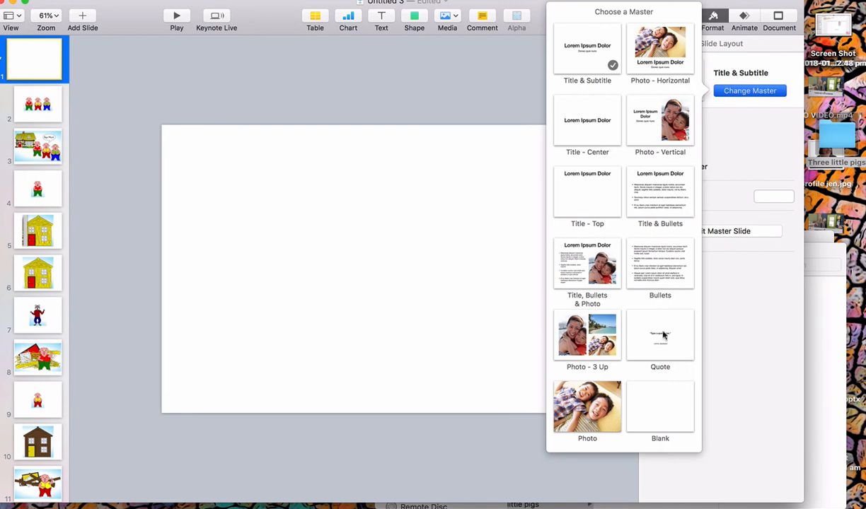
{"action": "left_click", "coordinate": [660, 406]}
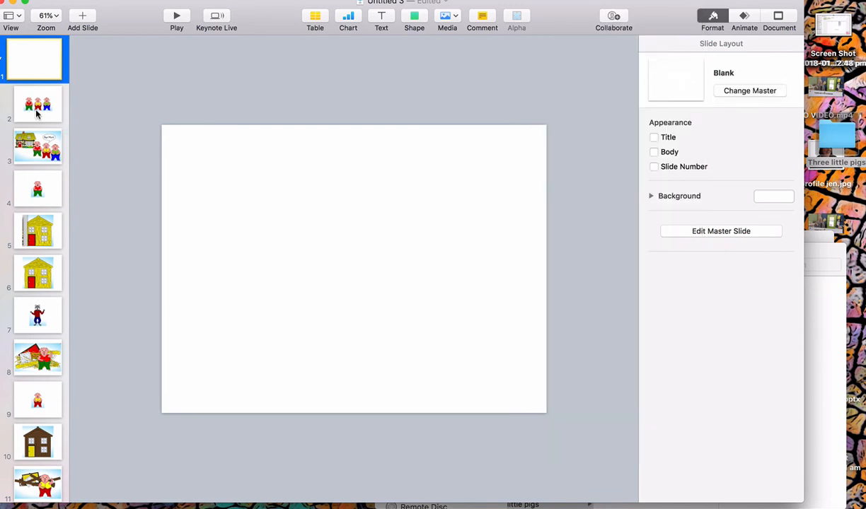
{"action": "left_click", "coordinate": [37, 104]}
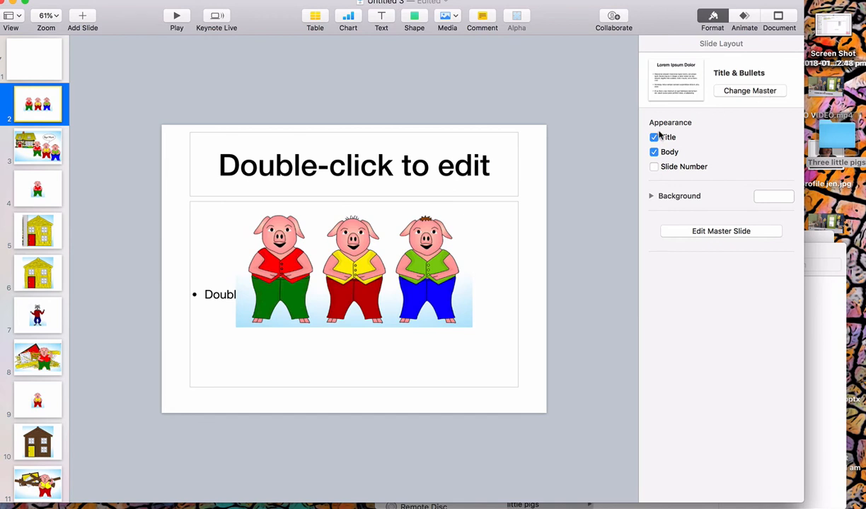
Step: Remove the Title and Body placeholders and enlarge the pigs image to span the slide width
{"action": "left_click", "coordinate": [653, 138]}
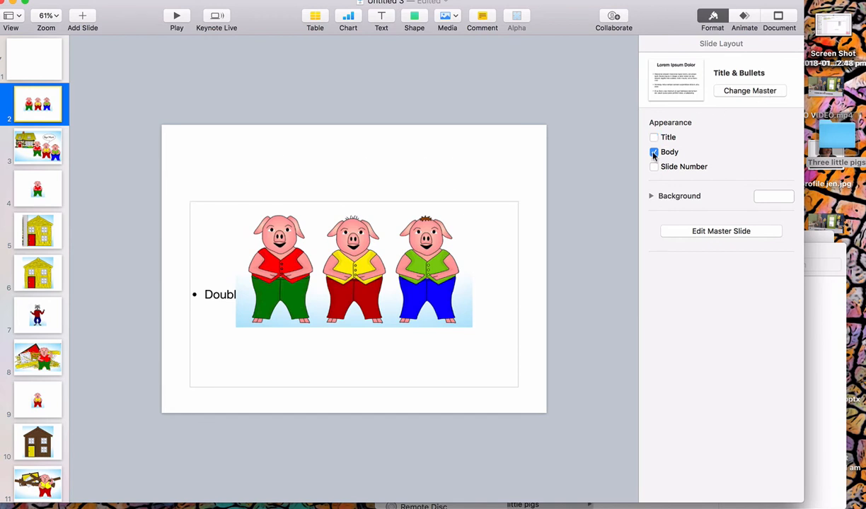
{"action": "left_click", "coordinate": [354, 269]}
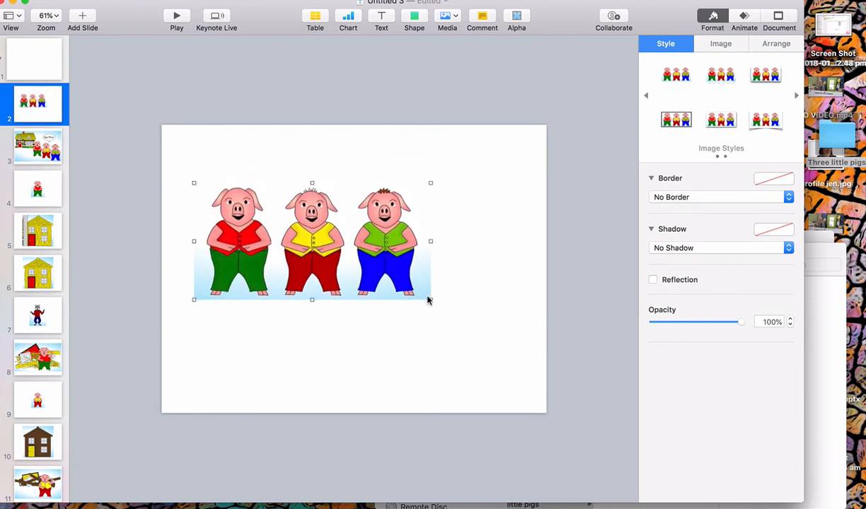
{"action": "left_click_drag", "start_coordinate": [430, 299], "coordinate": [417, 276]}
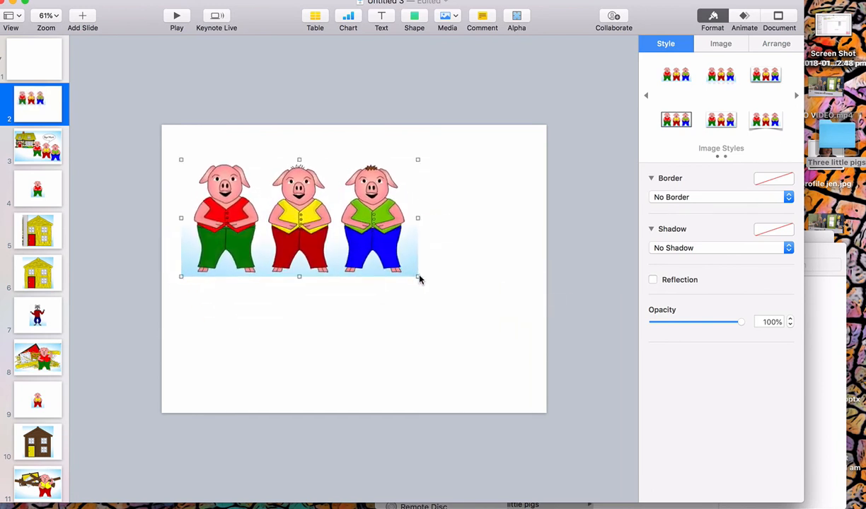
{"action": "left_click_drag", "start_coordinate": [418, 278], "coordinate": [527, 331]}
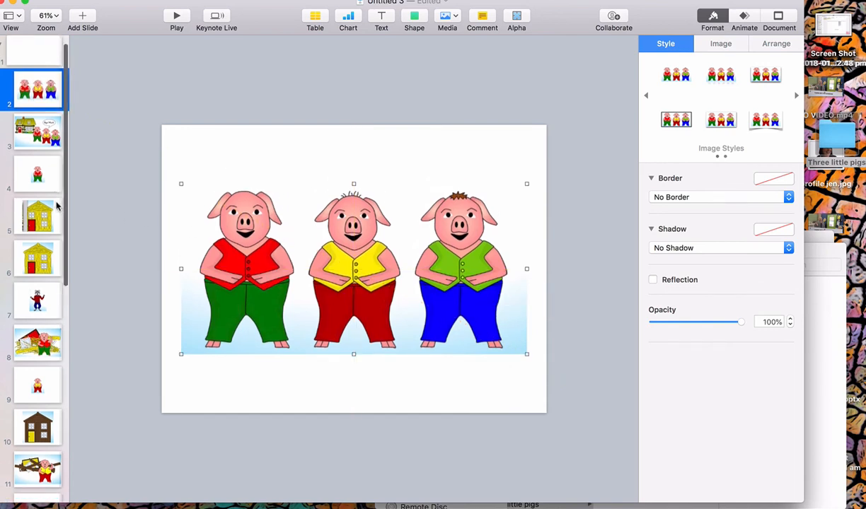
{"action": "scroll", "scroll_direction": "down", "scroll_amount": 3}
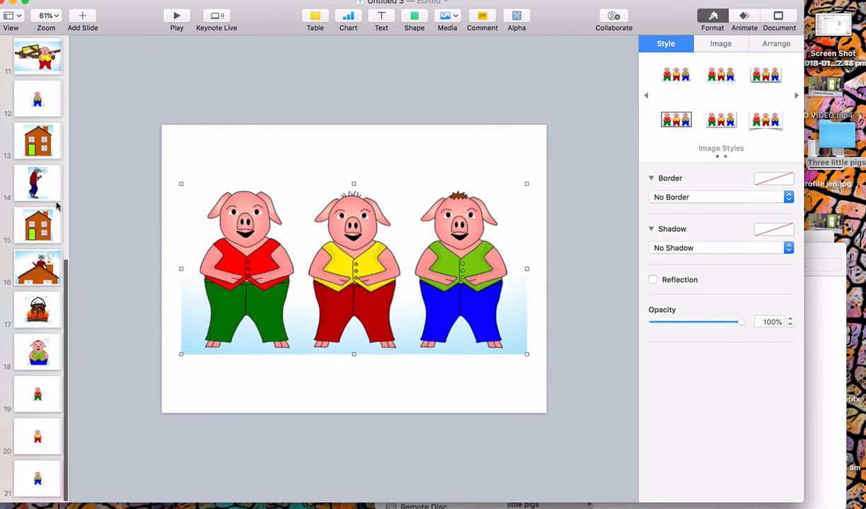